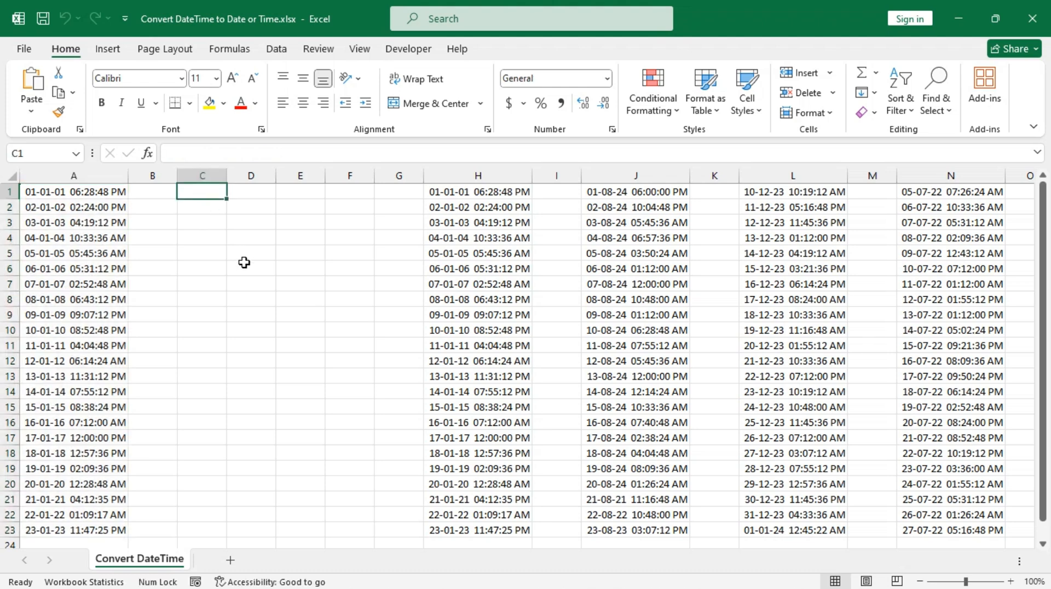
# Fill column C with =INT(A1), paste as values, and format as Short Date.
pyautogui.write('=int')
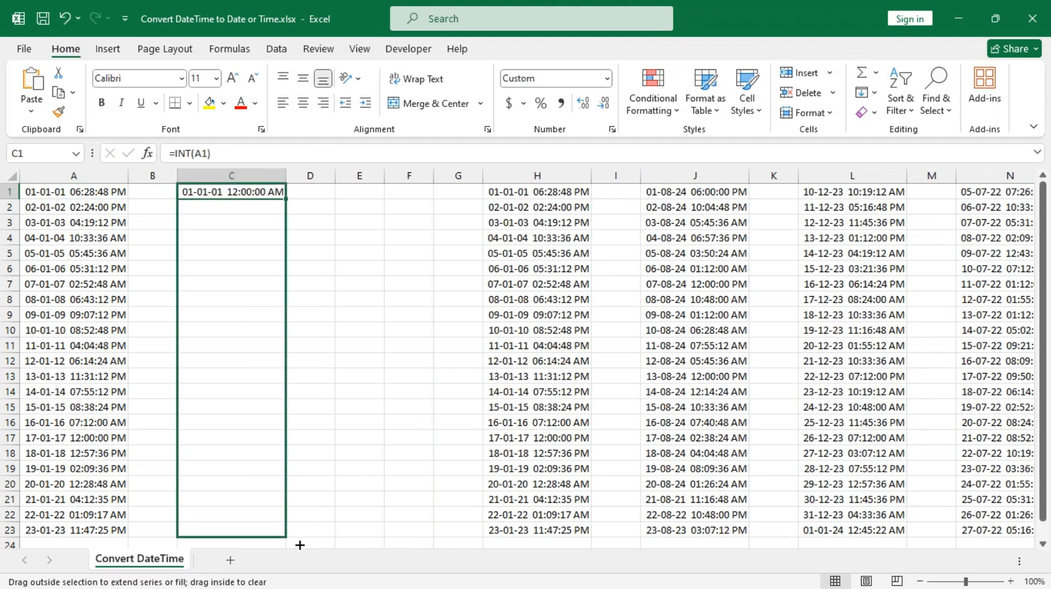
pyautogui.rightClick(231, 201)
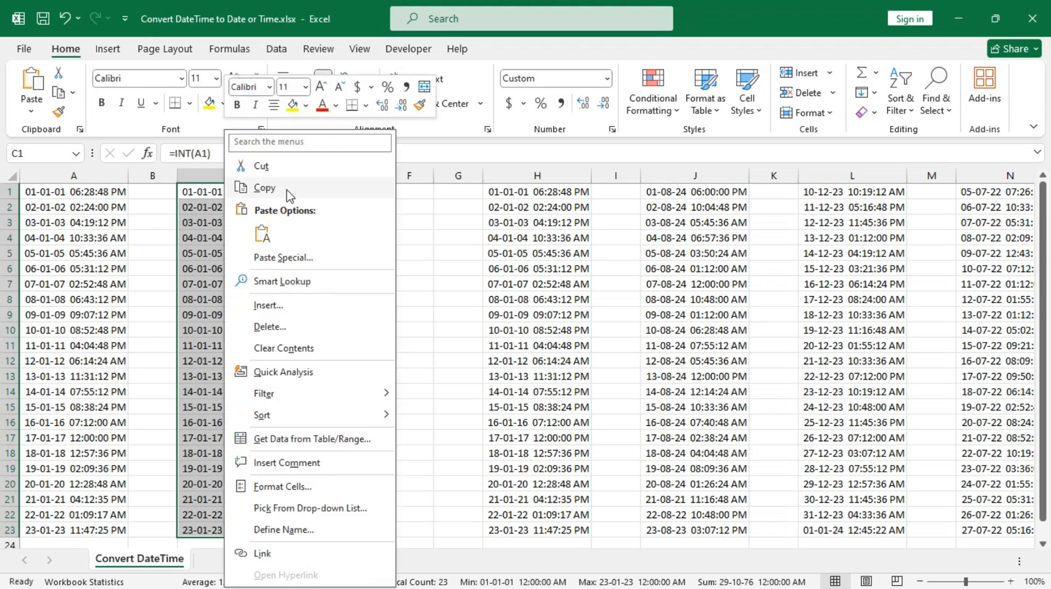
pyautogui.click(264, 188)
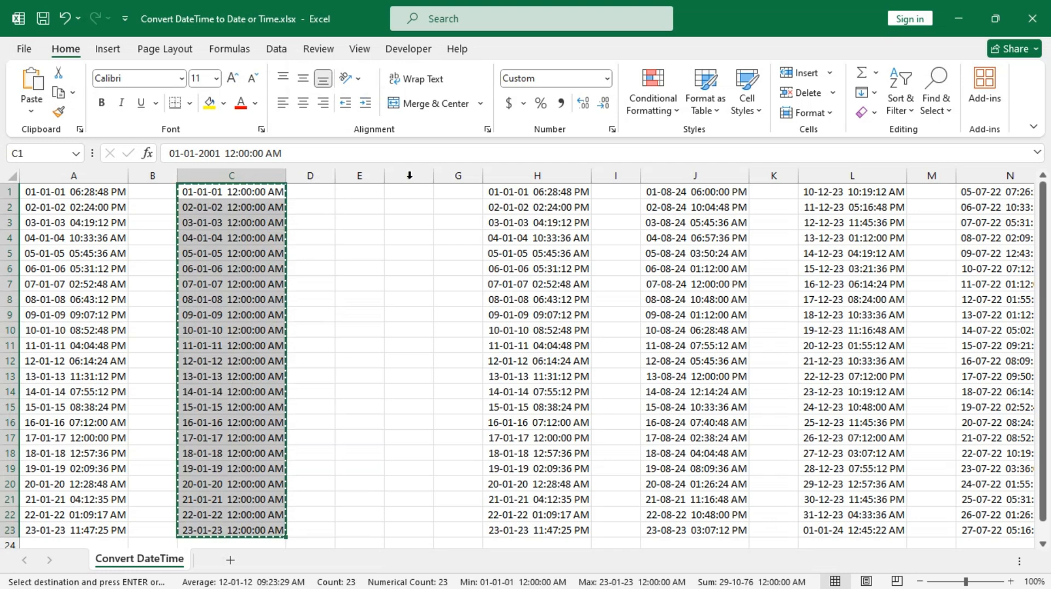
pyautogui.click(604, 78)
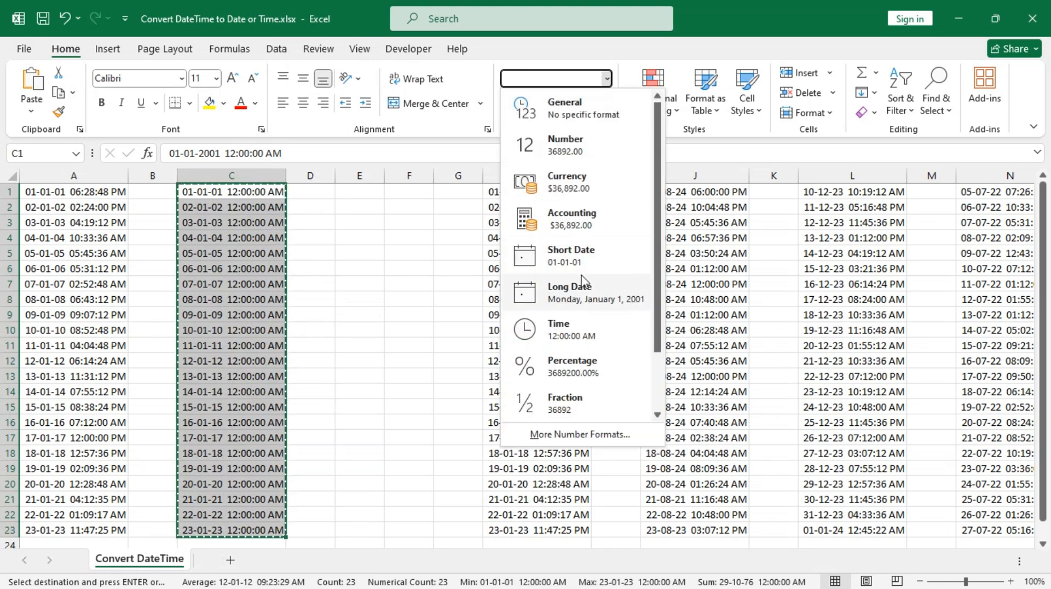
pyautogui.click(570, 255)
pyautogui.write('=')
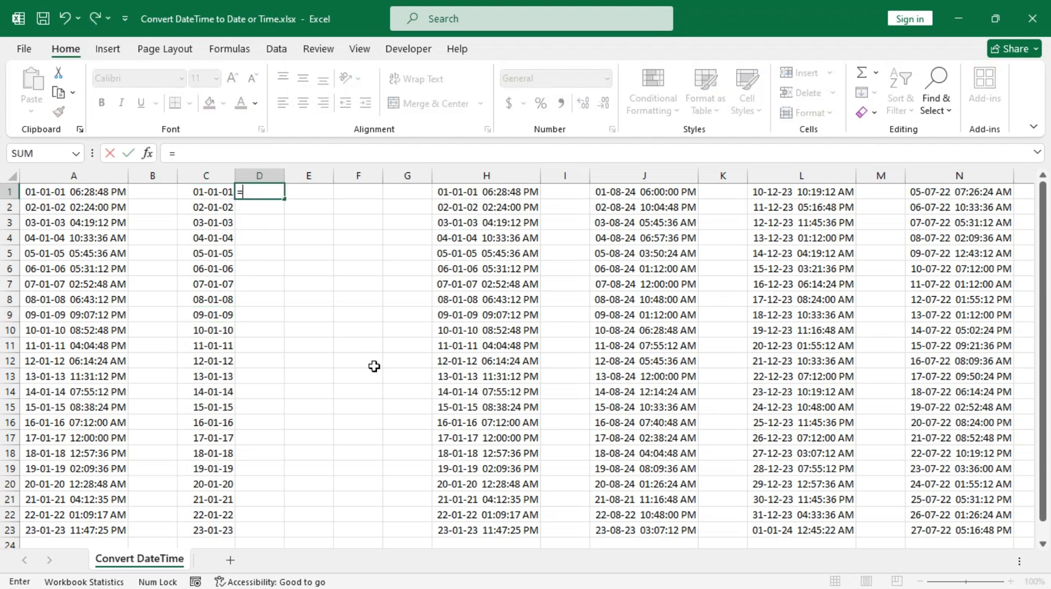
# Fill column D with =ROUNDDOWN(A1,0), paste as values, and apply Short Date.
pyautogui.write('roun')
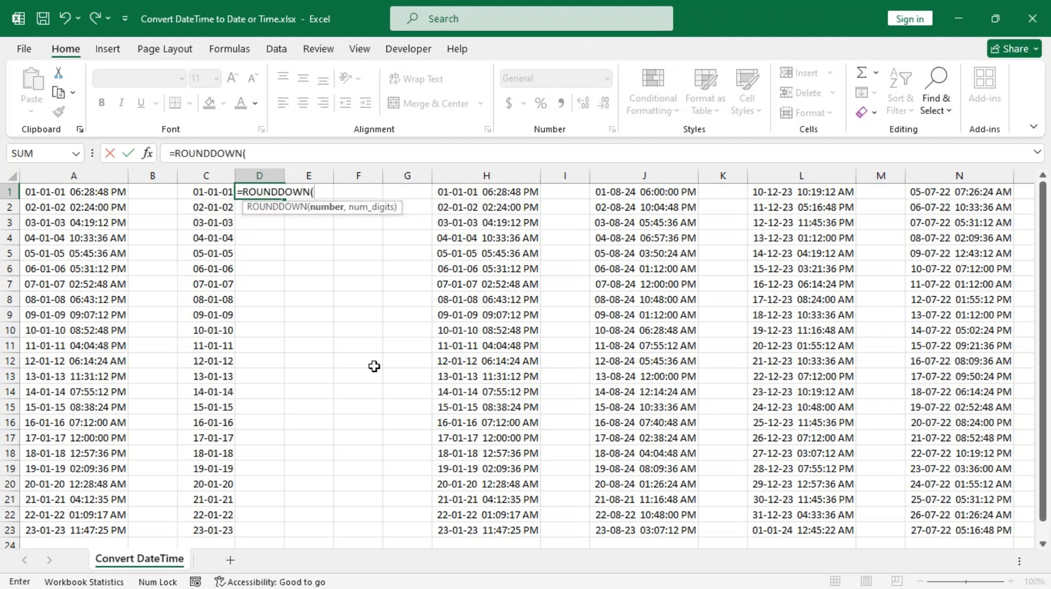
pyautogui.click(73, 191)
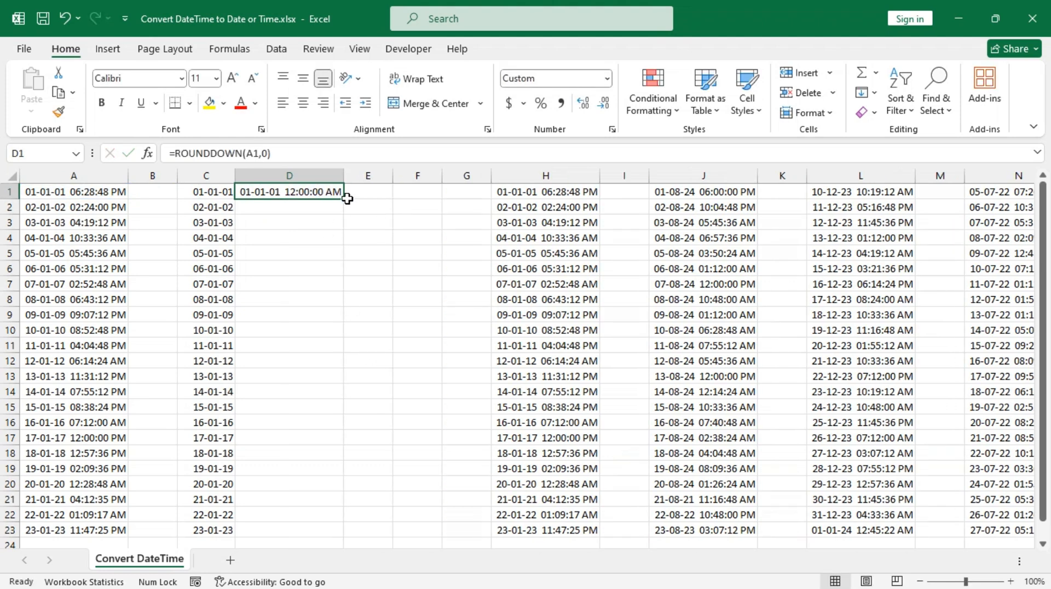
pyautogui.rightClick(290, 191)
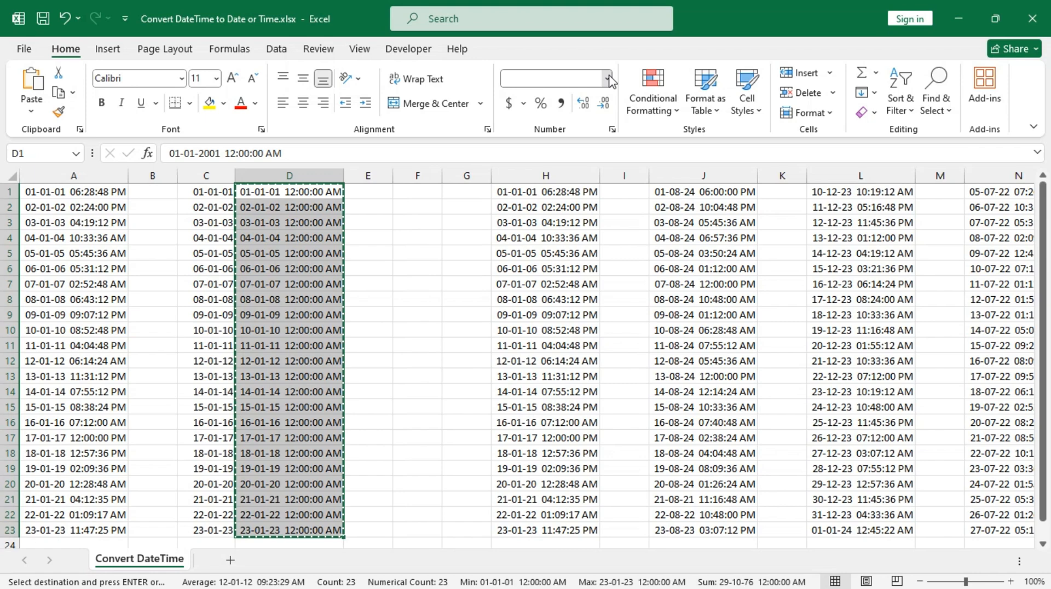
pyautogui.click(606, 79)
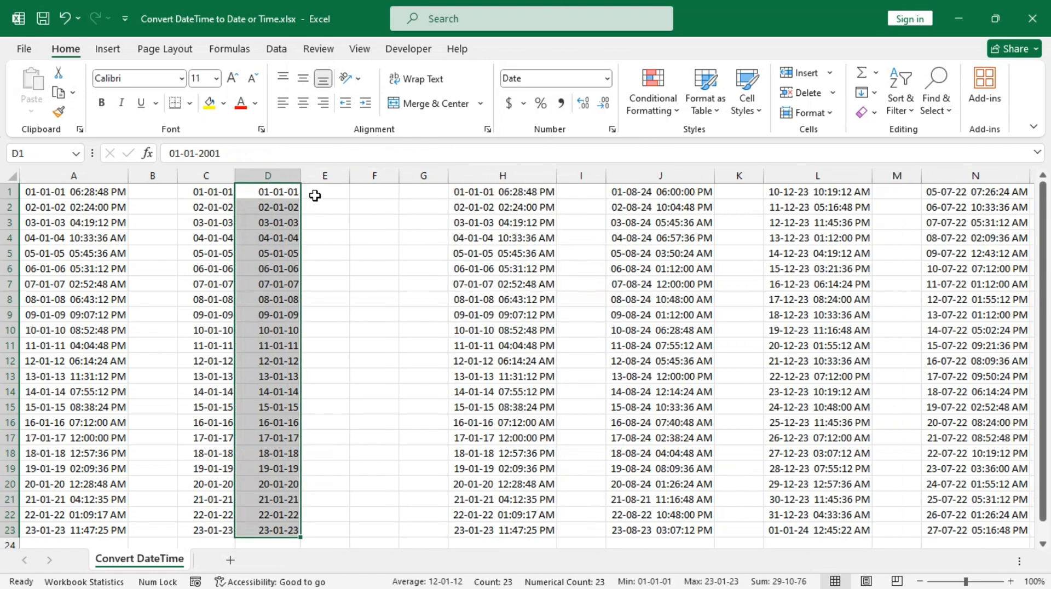
pyautogui.click(324, 191)
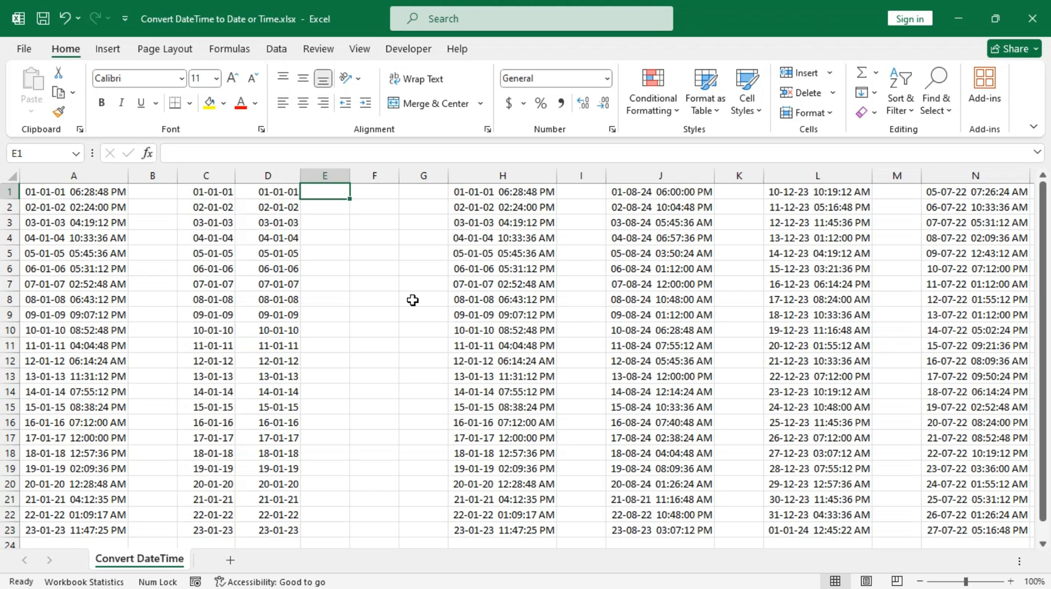
# Fill column E with =MOD(A1,1) and apply custom format 'hh:mm:ss AM/PM'.
pyautogui.write('=')
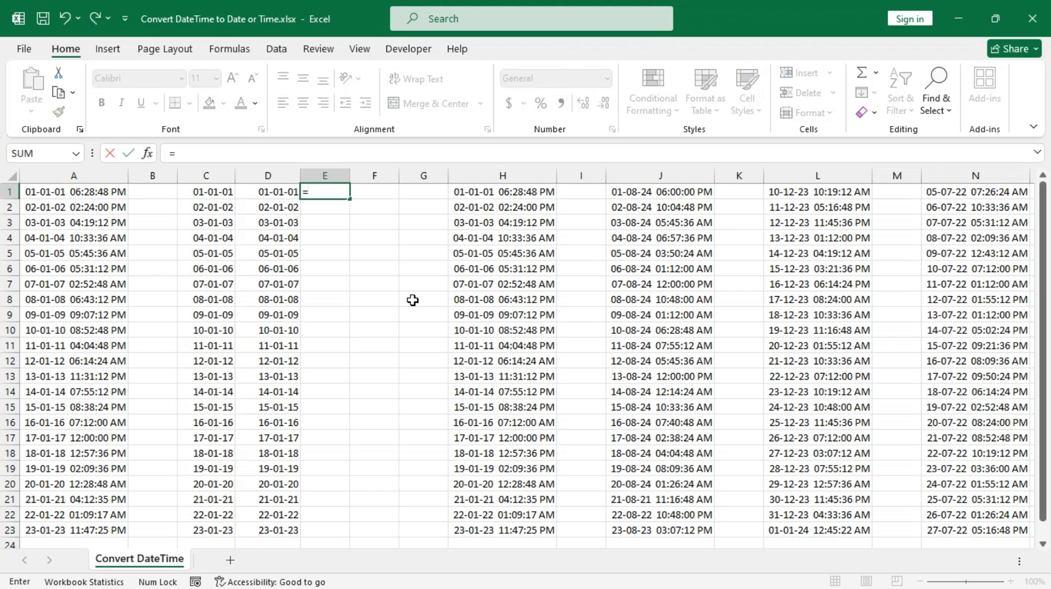
pyautogui.write('MOD(')
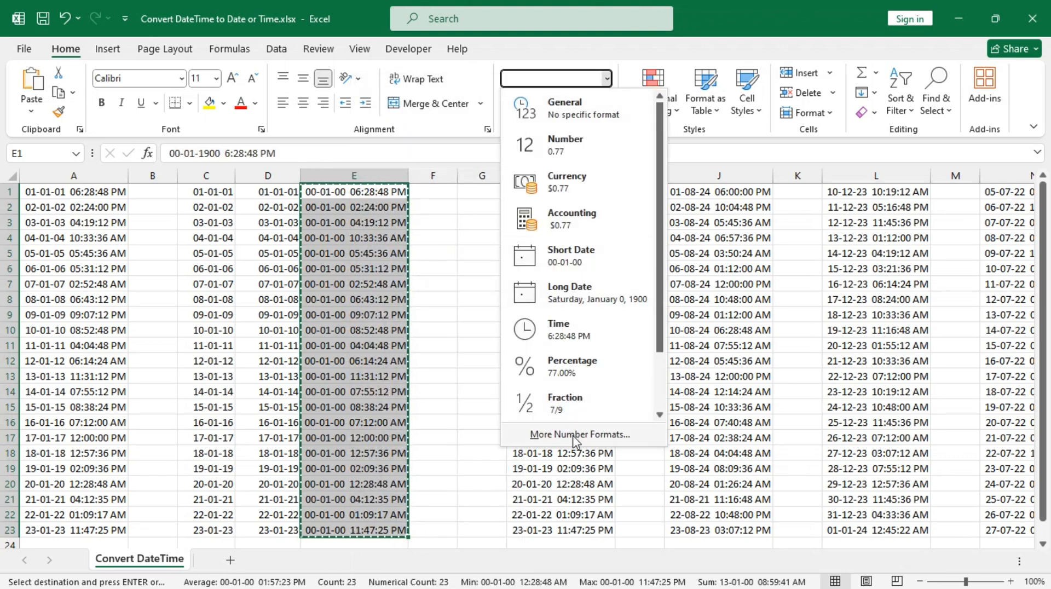
pyautogui.click(579, 434)
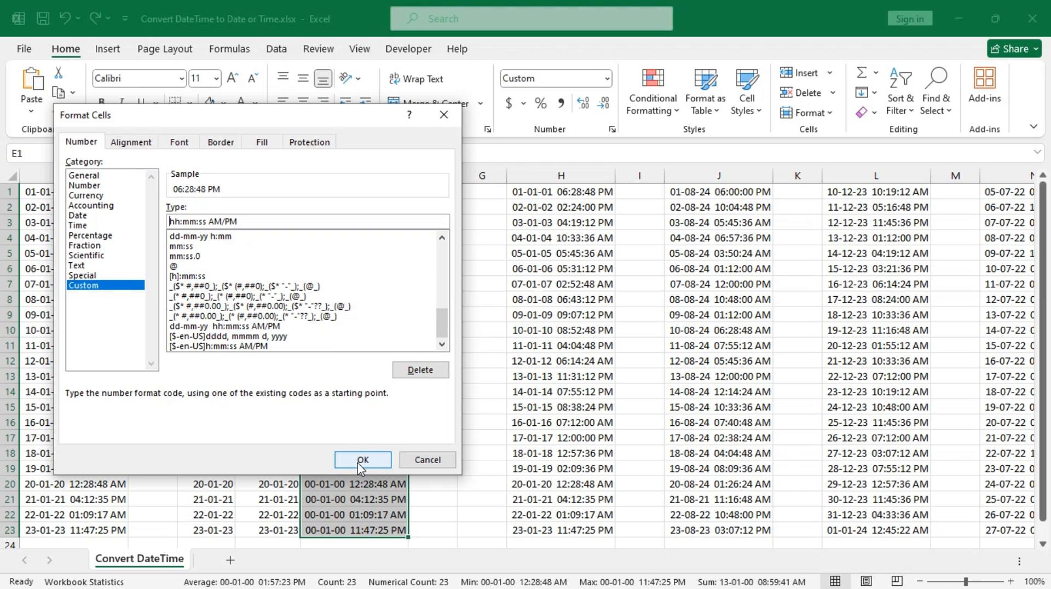
pyautogui.click(362, 460)
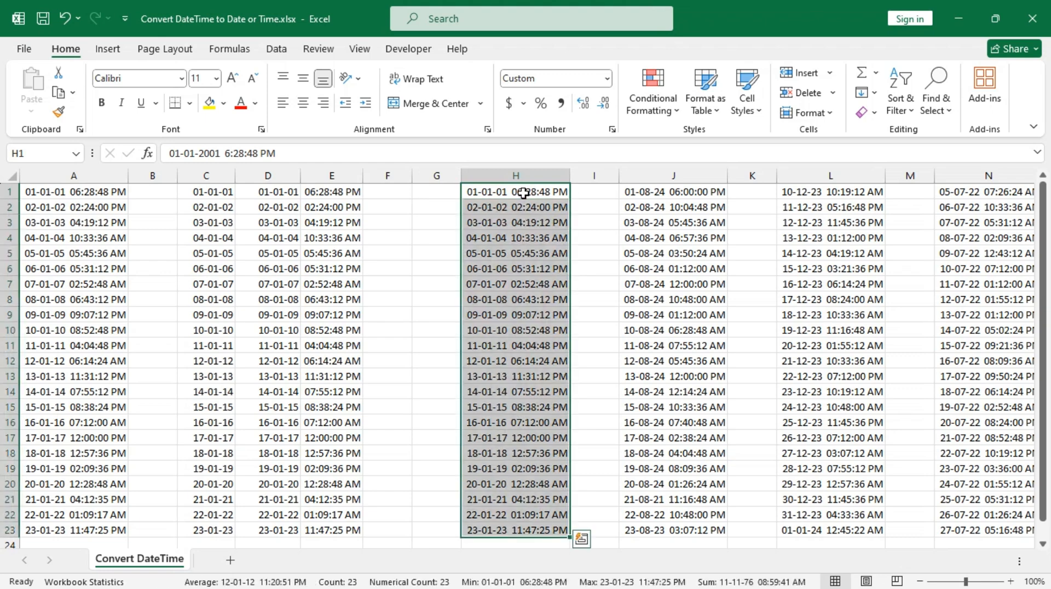
# Insert Module1 in the VBA editor with ConvertDateTimeToDateOnly and ConvertDateTimeToTimeOnly.
pyautogui.press('Alt+F11')
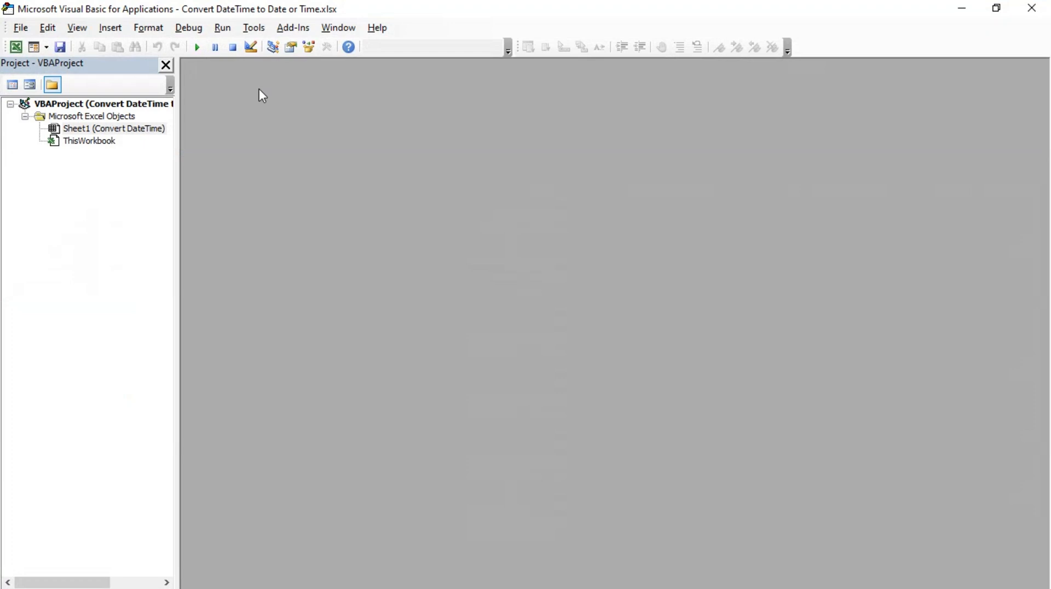
pyautogui.click(109, 27)
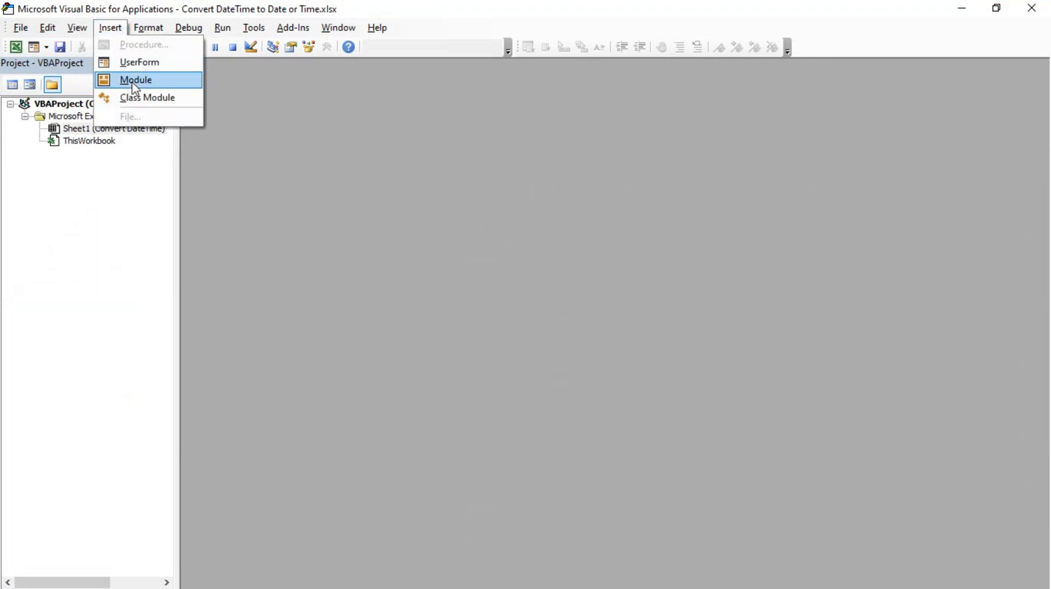
pyautogui.click(135, 80)
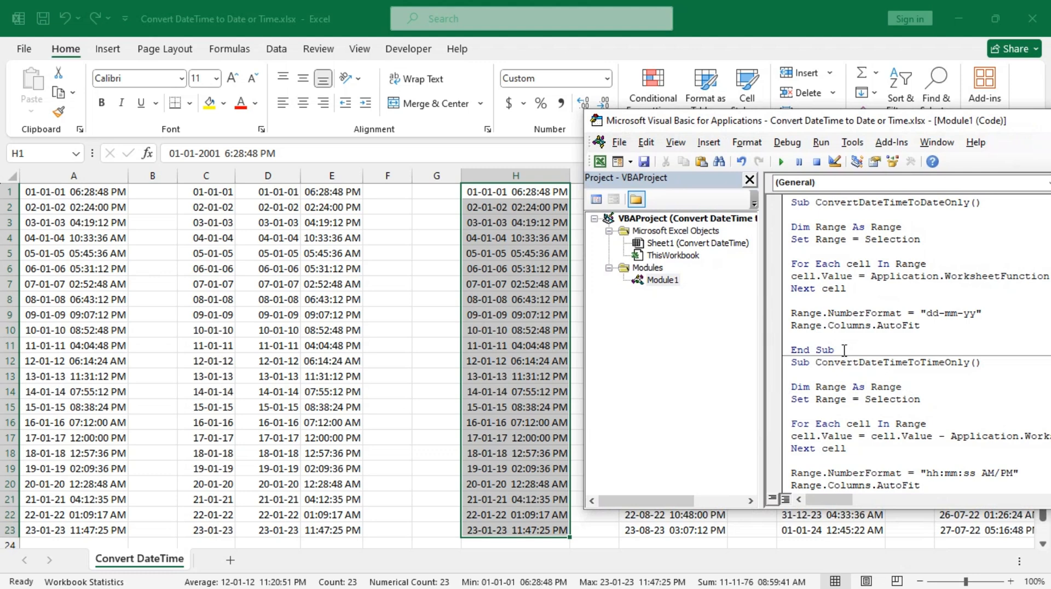
pyautogui.moveTo(600, 338)
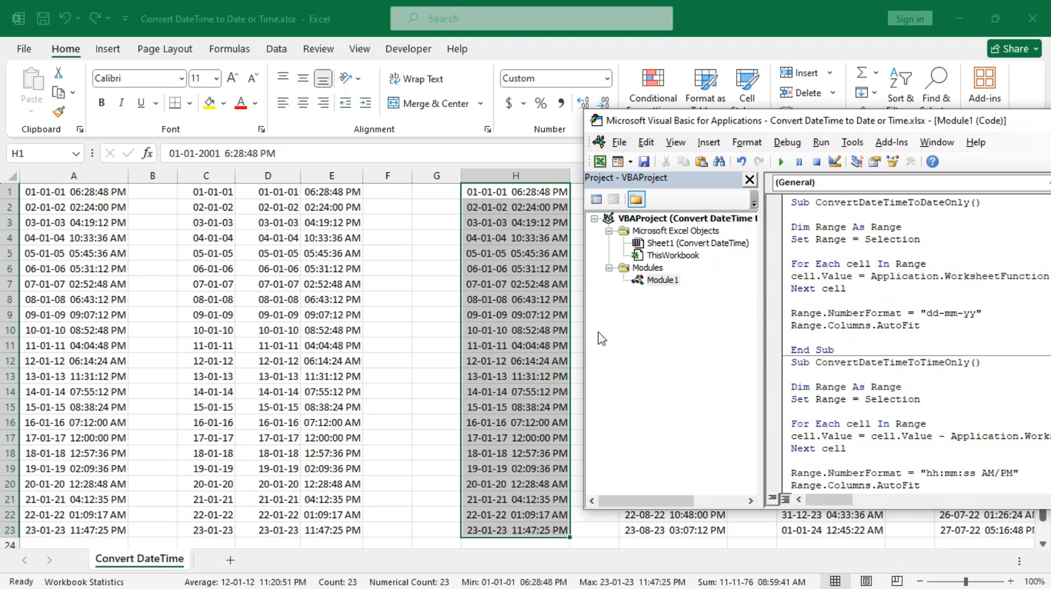
pyautogui.moveTo(779, 161)
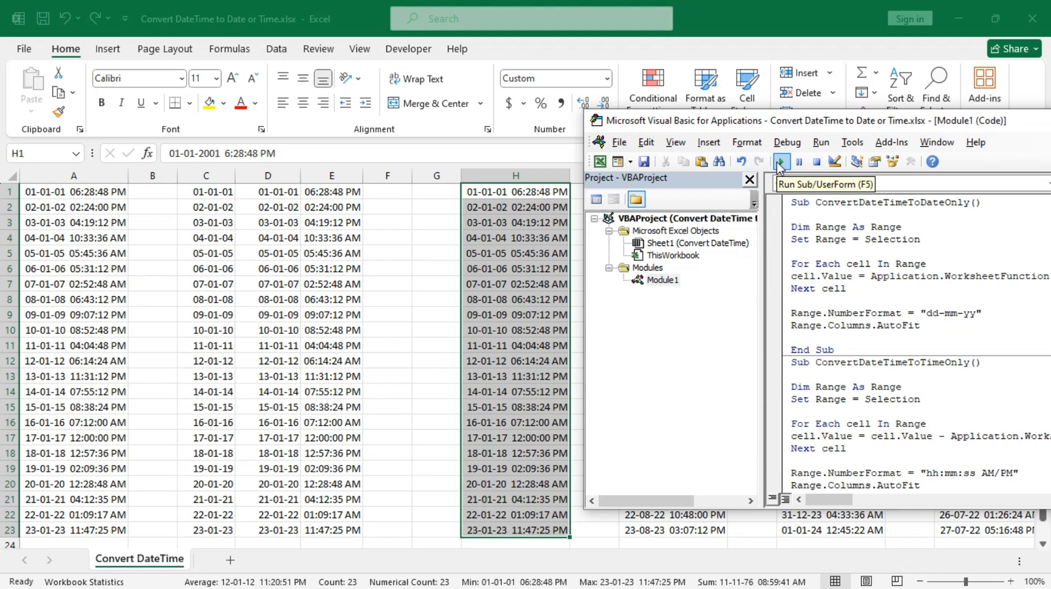
# Run the date-only macro on column H and the time-only macro on column J.
pyautogui.click(779, 162)
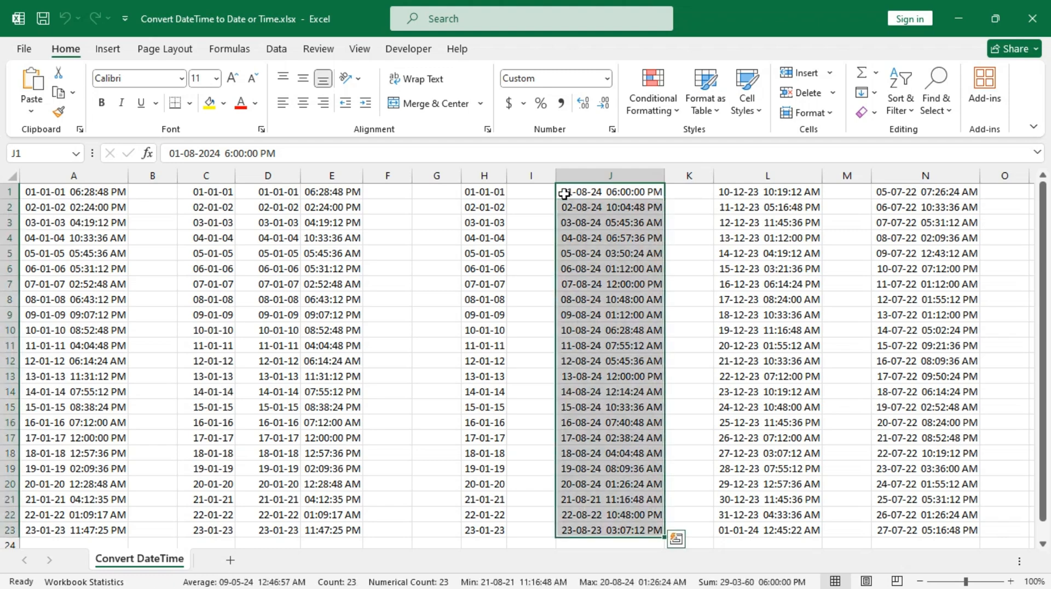
pyautogui.moveTo(253, 505)
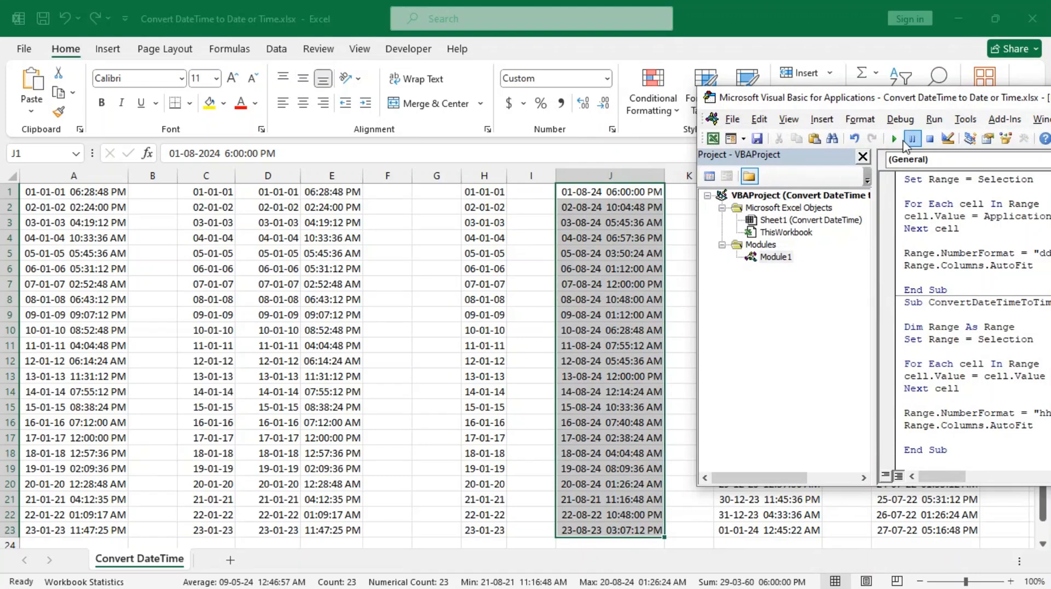
pyautogui.click(893, 138)
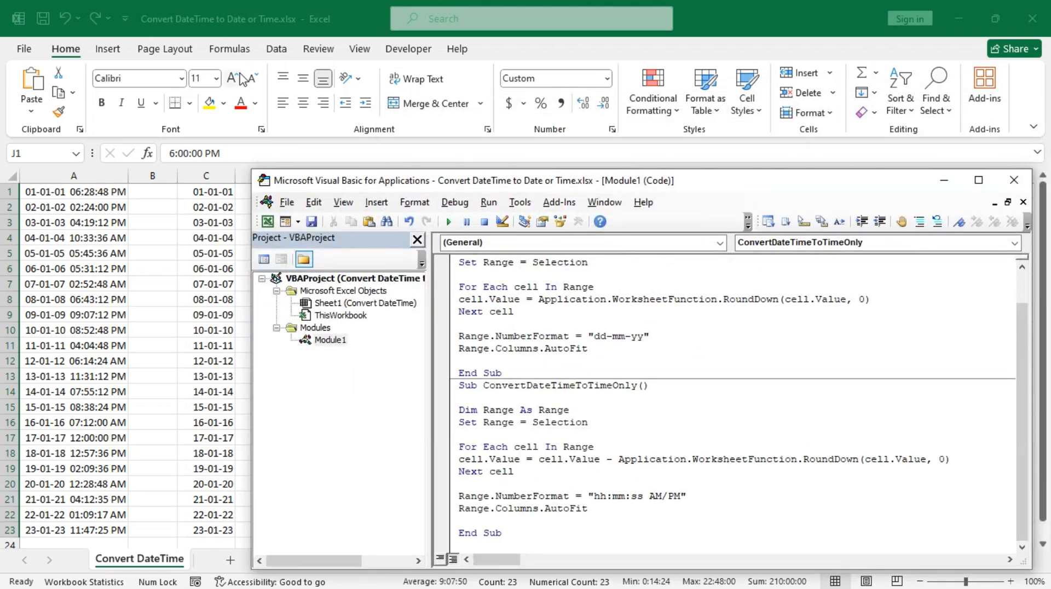
pyautogui.click(275, 48)
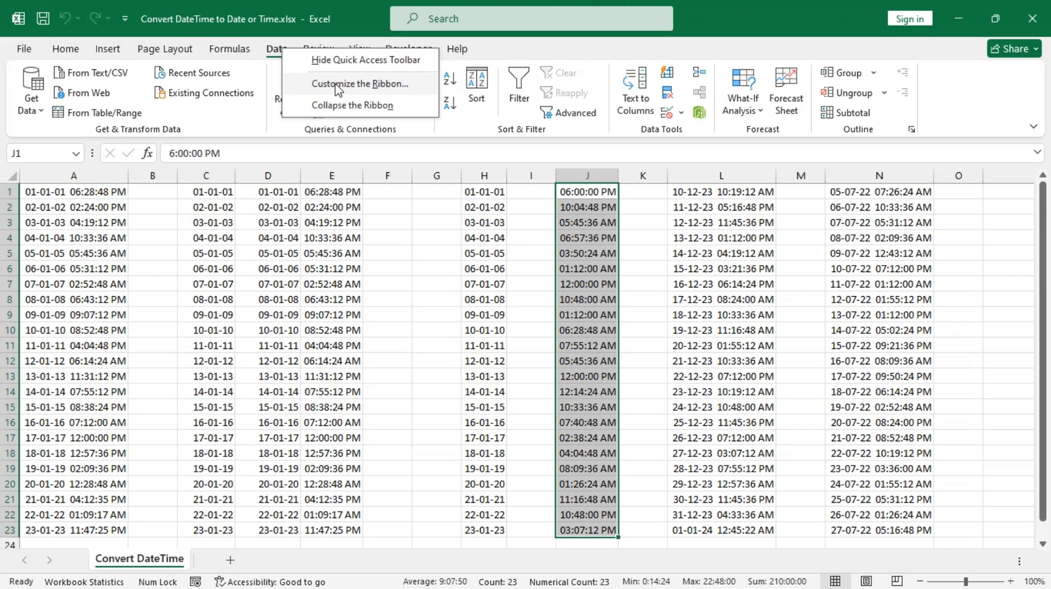
# In Customize the Ribbon, add a 'Convert DateTime' group after Data's Sort & Filter.
pyautogui.click(361, 83)
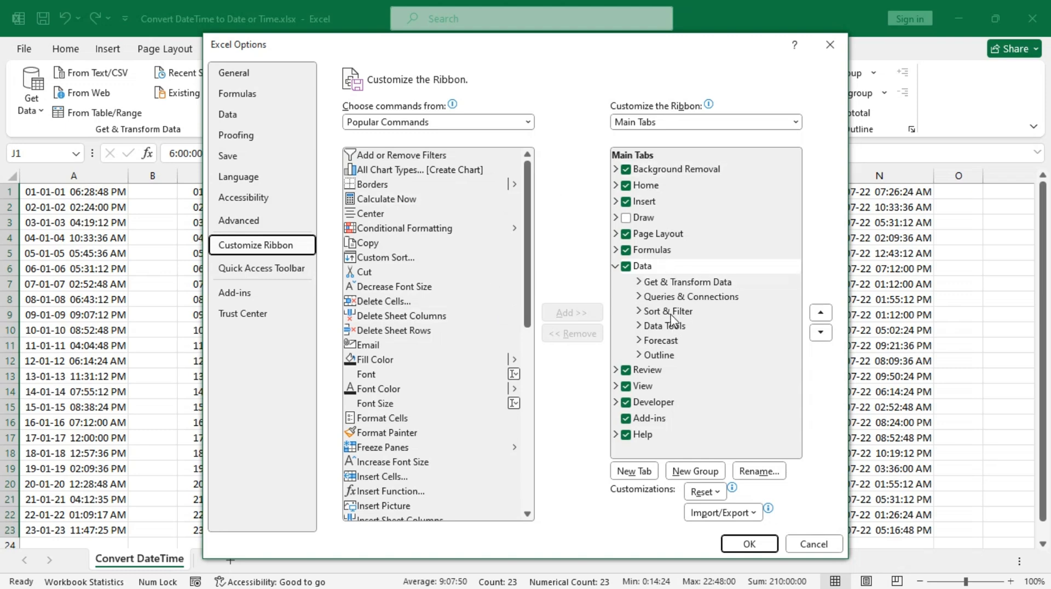
pyautogui.click(669, 311)
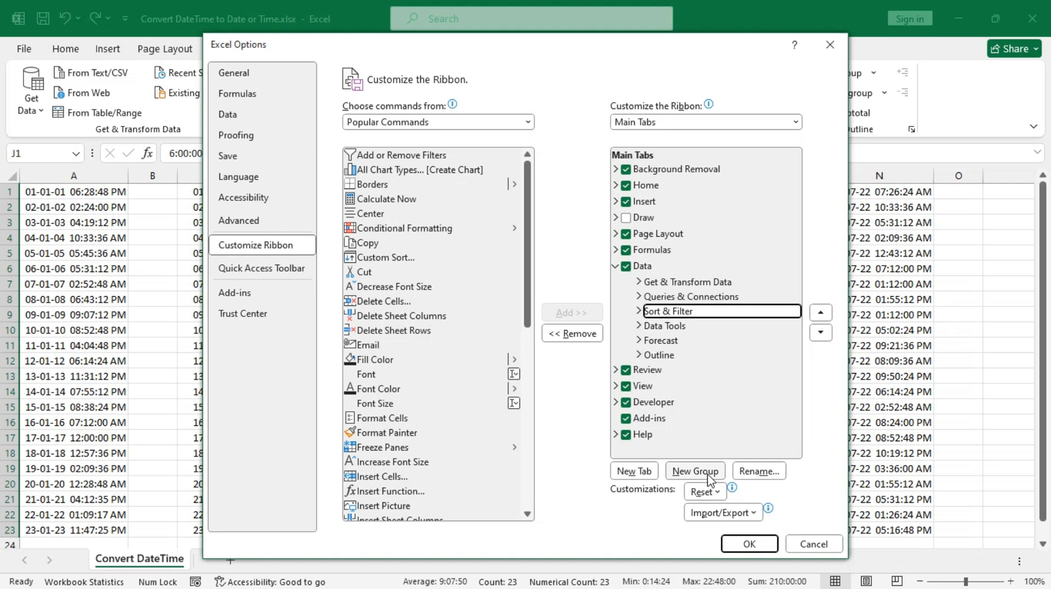
pyautogui.click(694, 471)
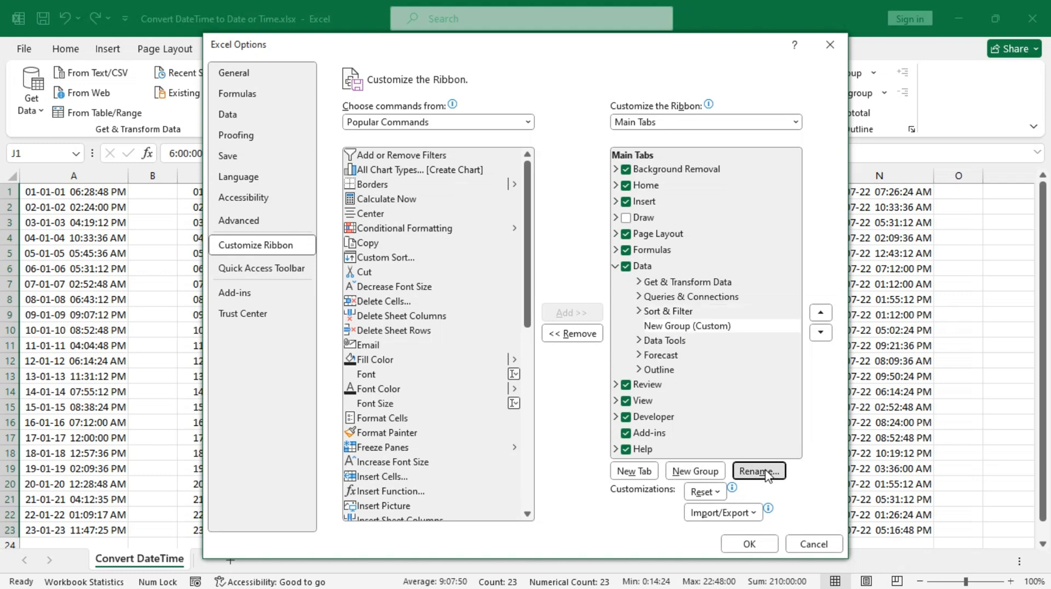
pyautogui.click(758, 470)
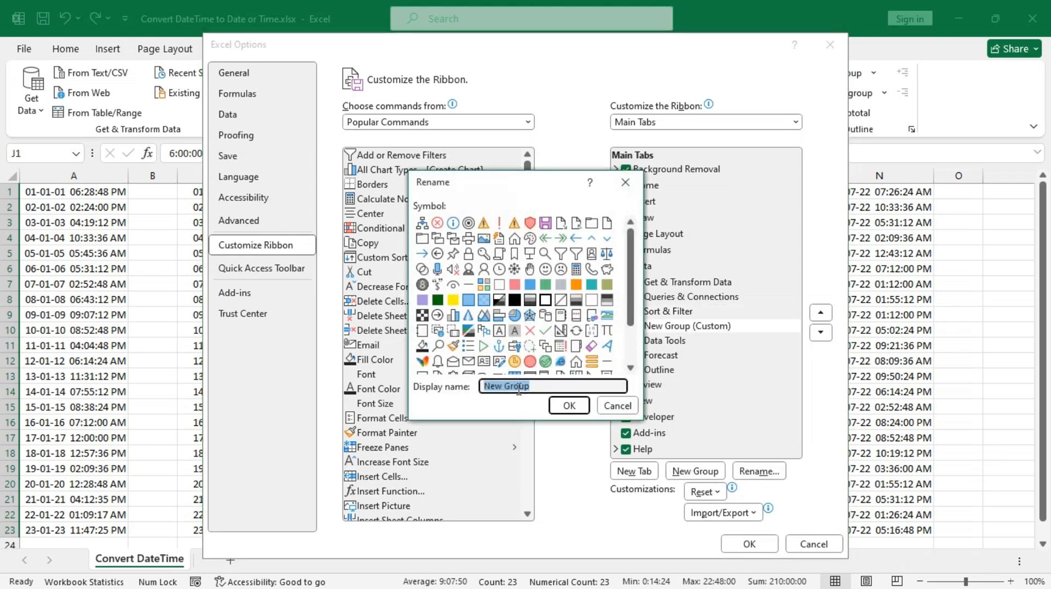
pyautogui.write('Convert DateT')
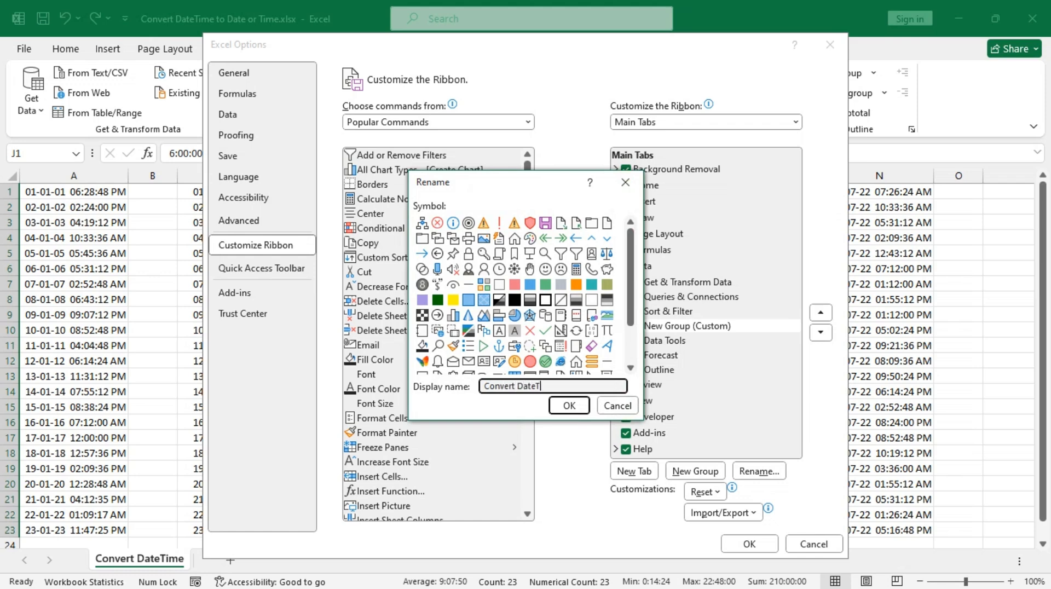
pyautogui.write('ime')
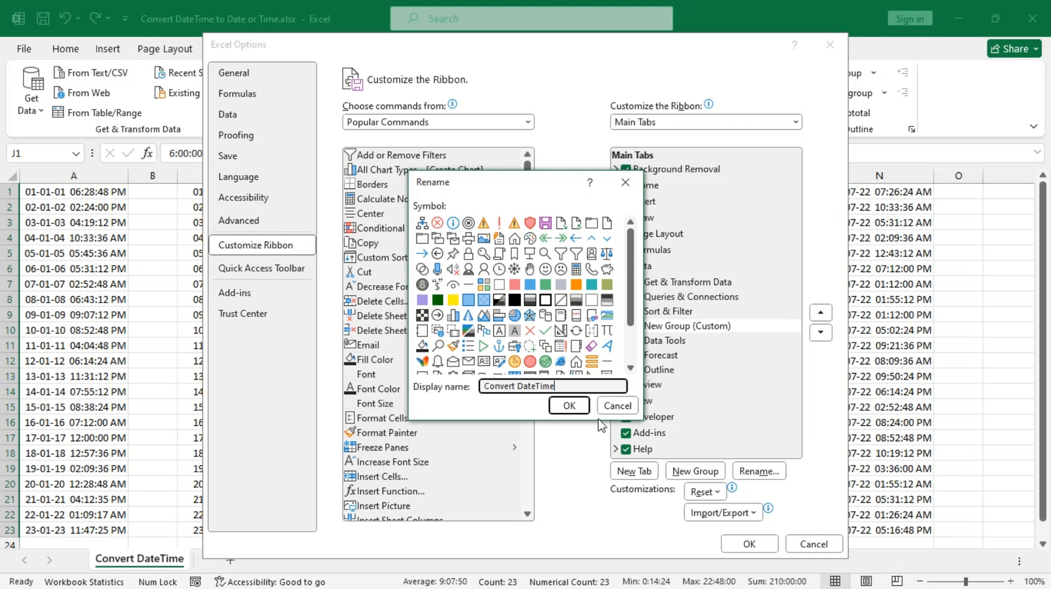
pyautogui.click(568, 405)
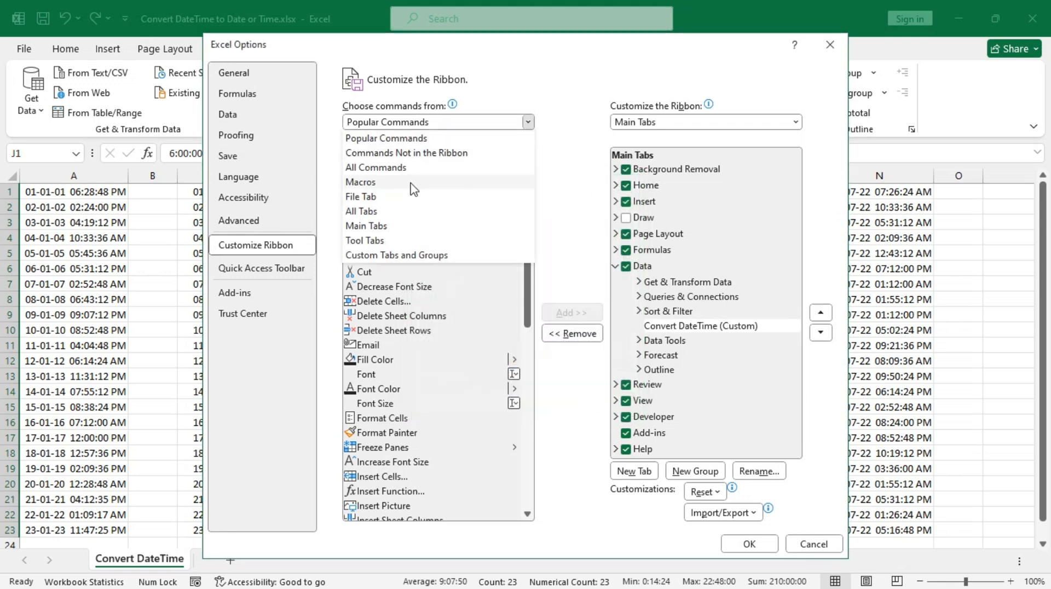
# Add both macros to the Convert DateTime group and rename the time-only macro 'To Time'.
pyautogui.click(360, 181)
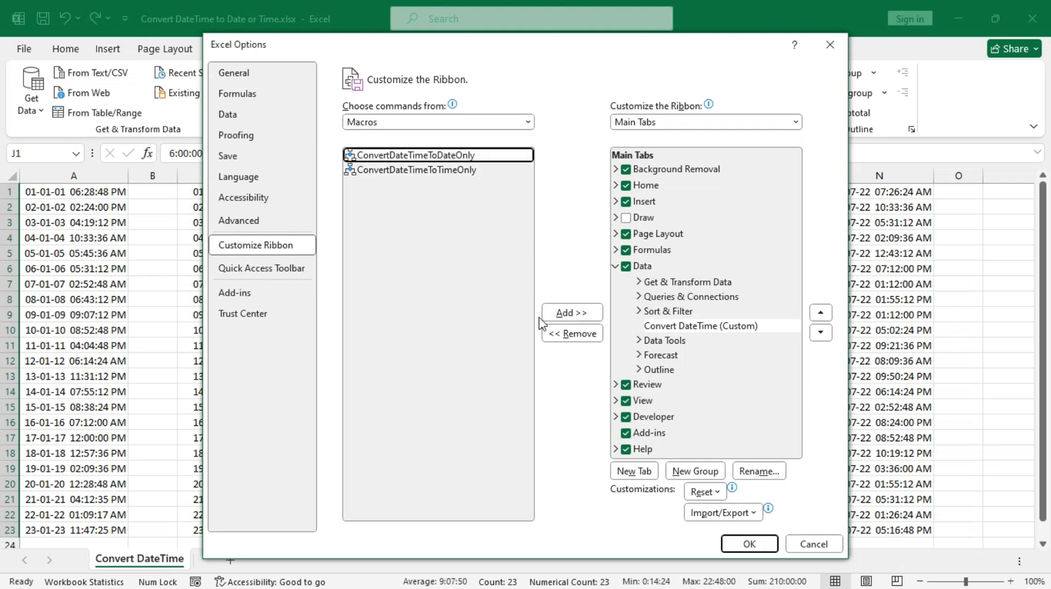
pyautogui.click(570, 312)
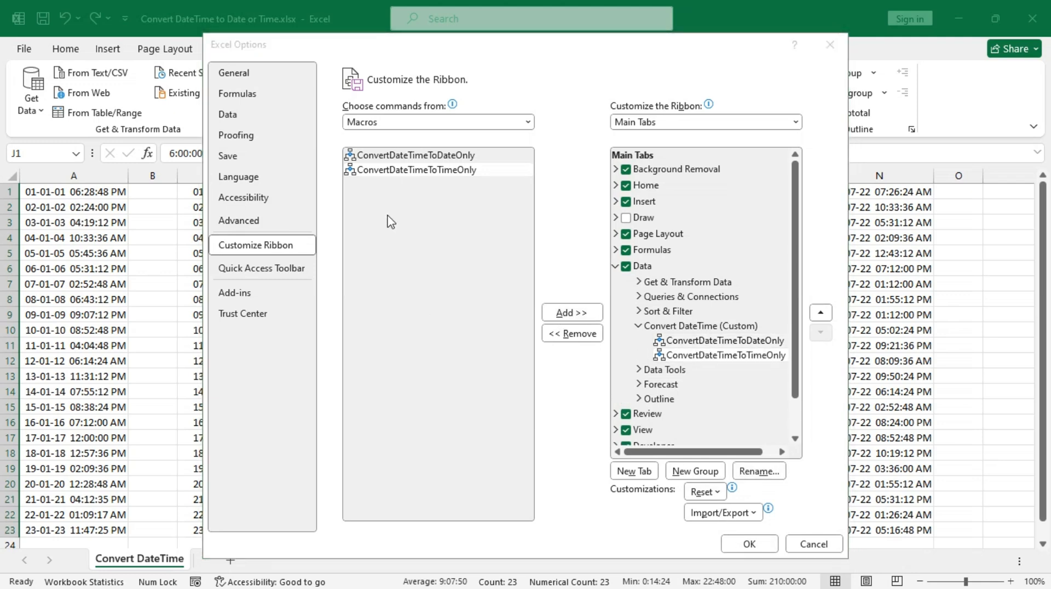
pyautogui.click(758, 471)
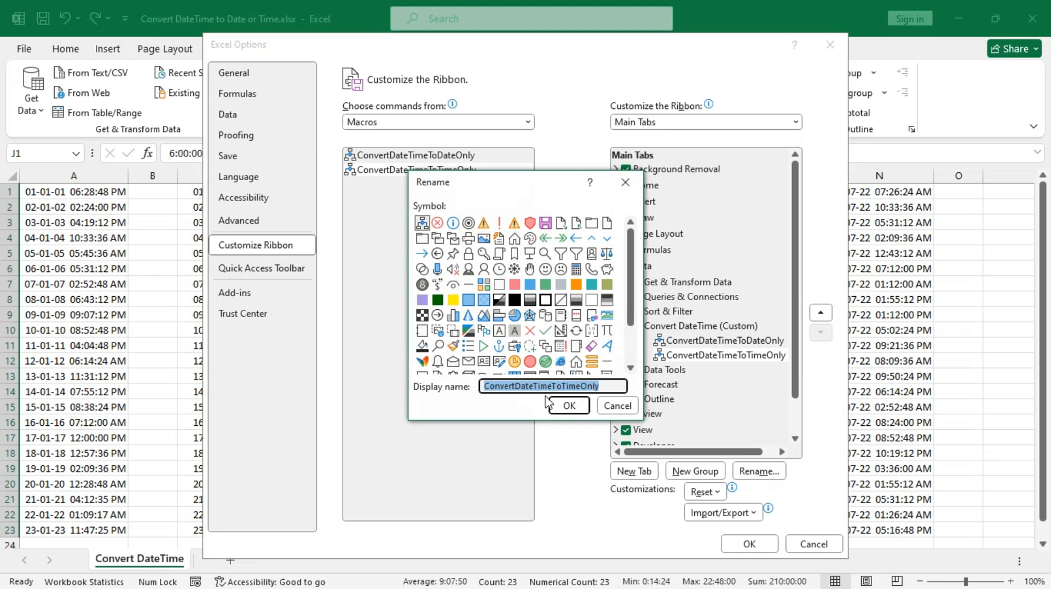
pyautogui.write('To')
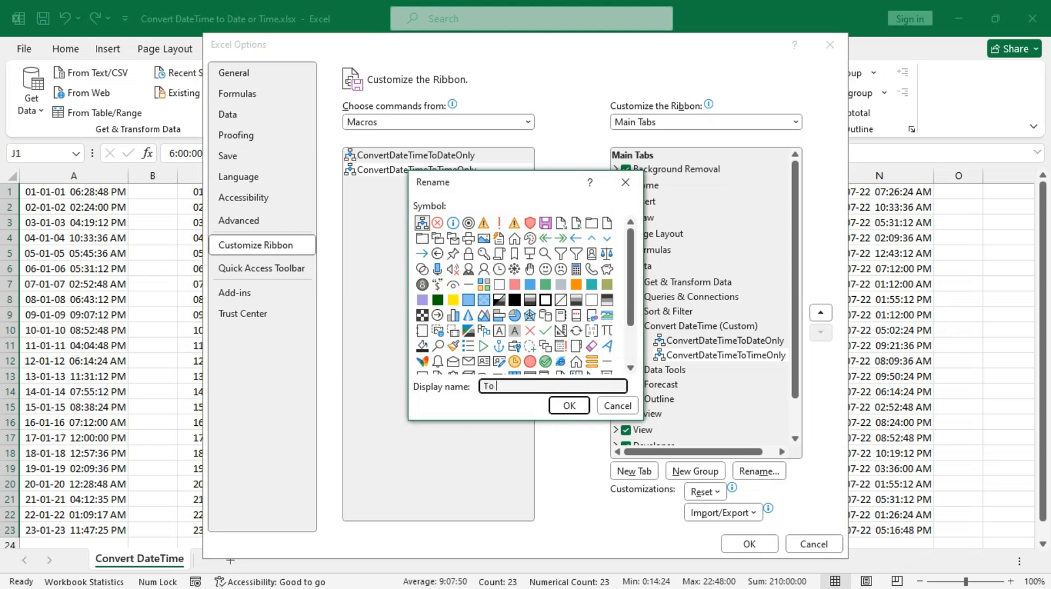
pyautogui.write('Time')
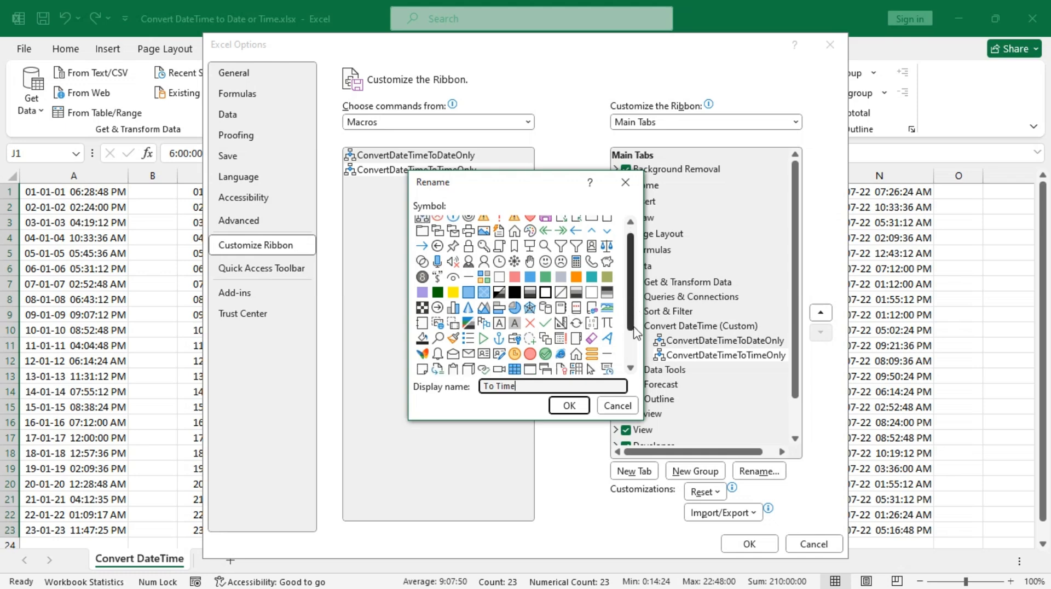
pyautogui.scroll(-3)
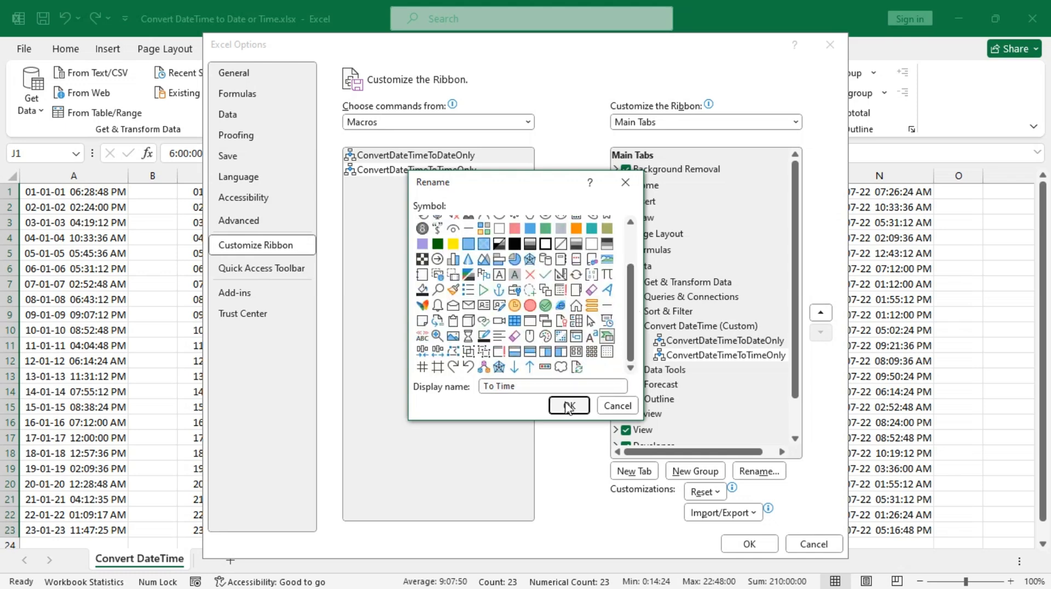
pyautogui.click(567, 406)
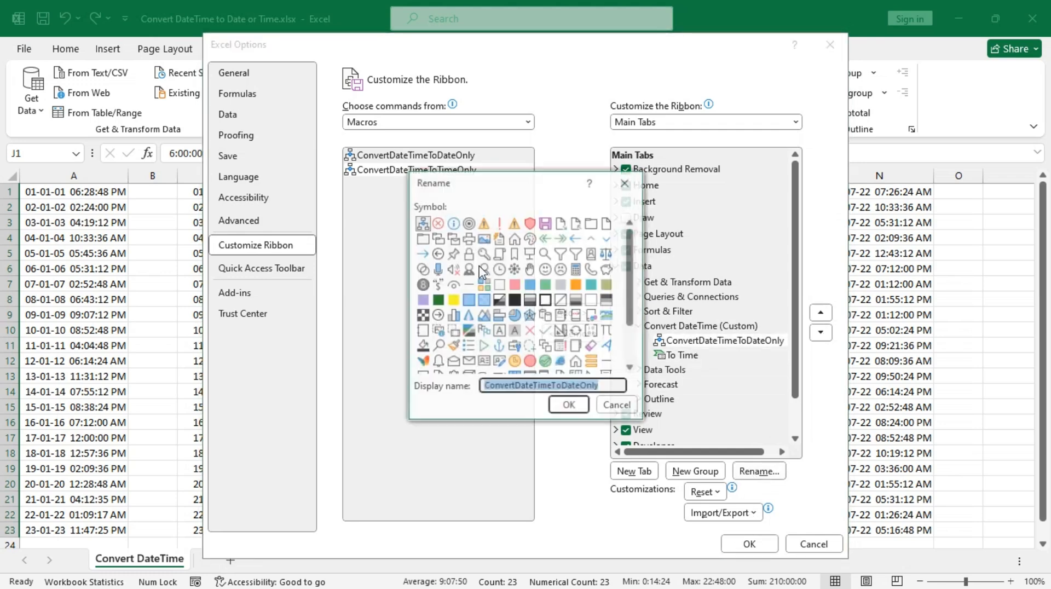
# Rename the date-only macro command 'To Date' and give it an icon.
pyautogui.write('To')
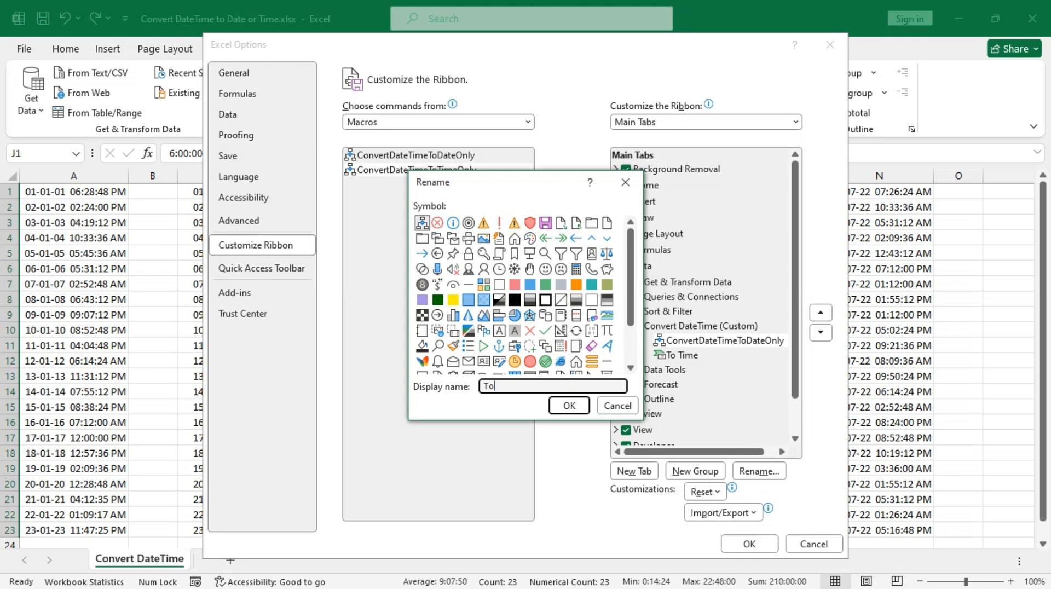
pyautogui.write('Date')
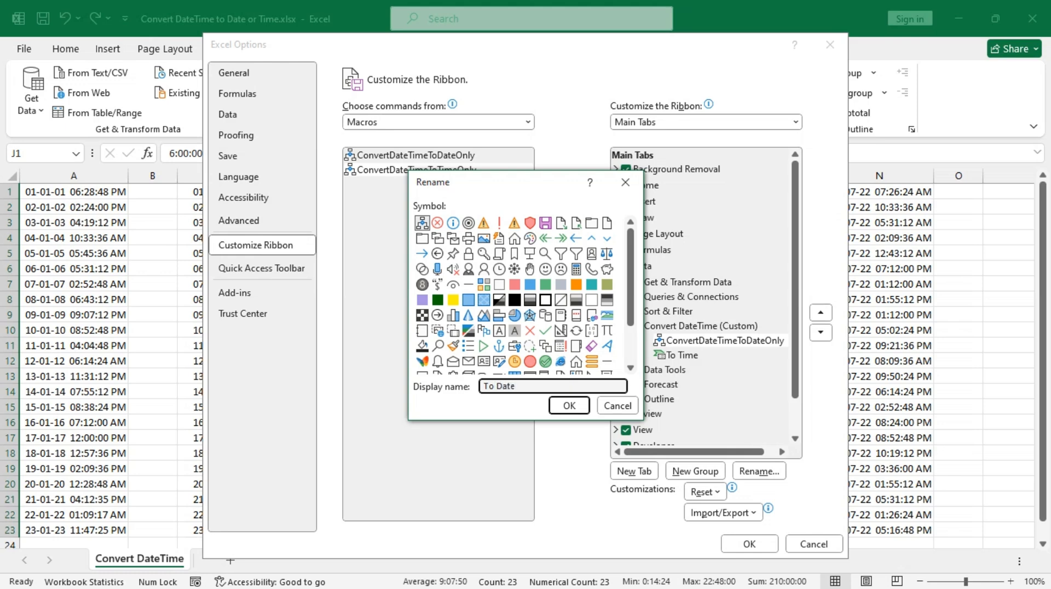
pyautogui.scroll(-3)
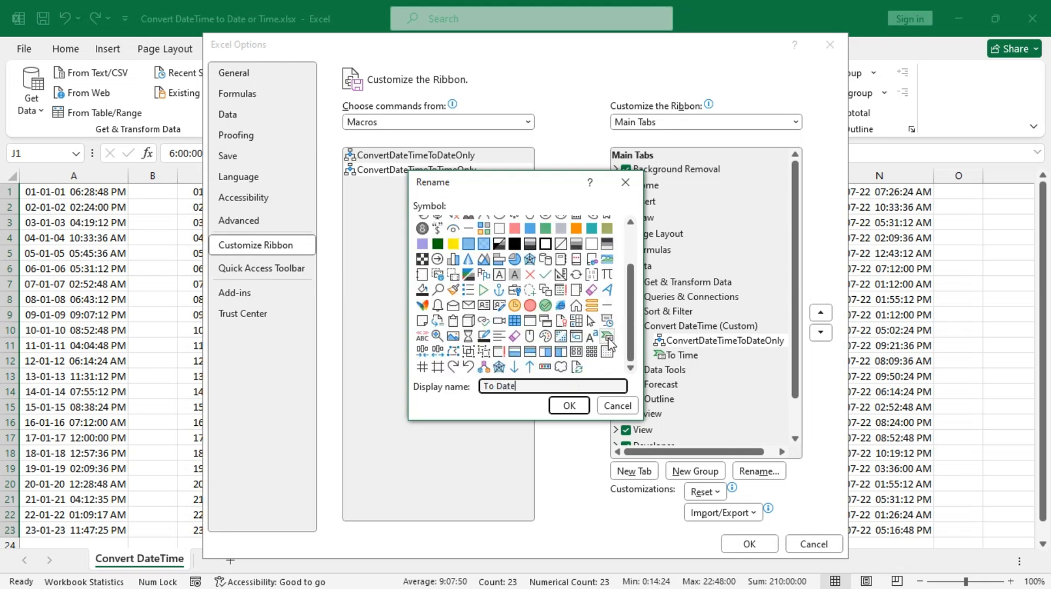
pyautogui.click(568, 405)
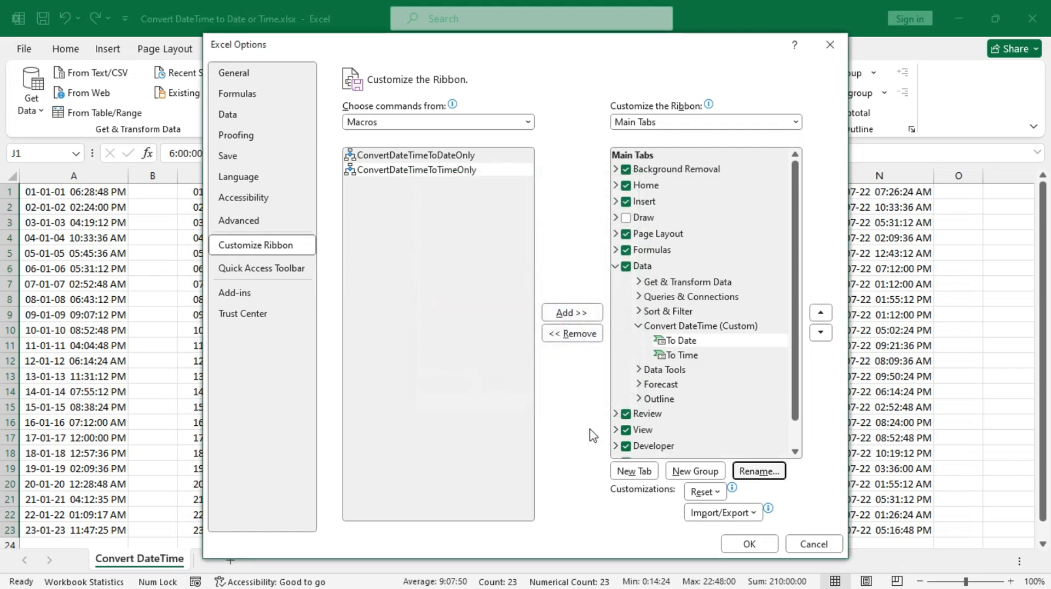
# Apply the ribbon changes and use To Date on column L and To Time on column N.
pyautogui.click(749, 543)
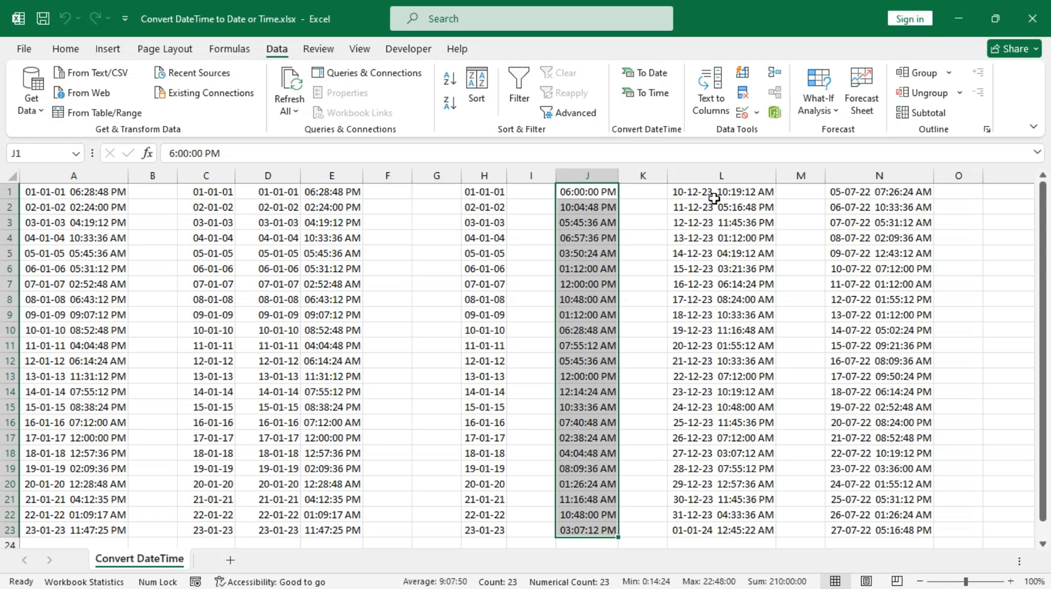
pyautogui.click(645, 72)
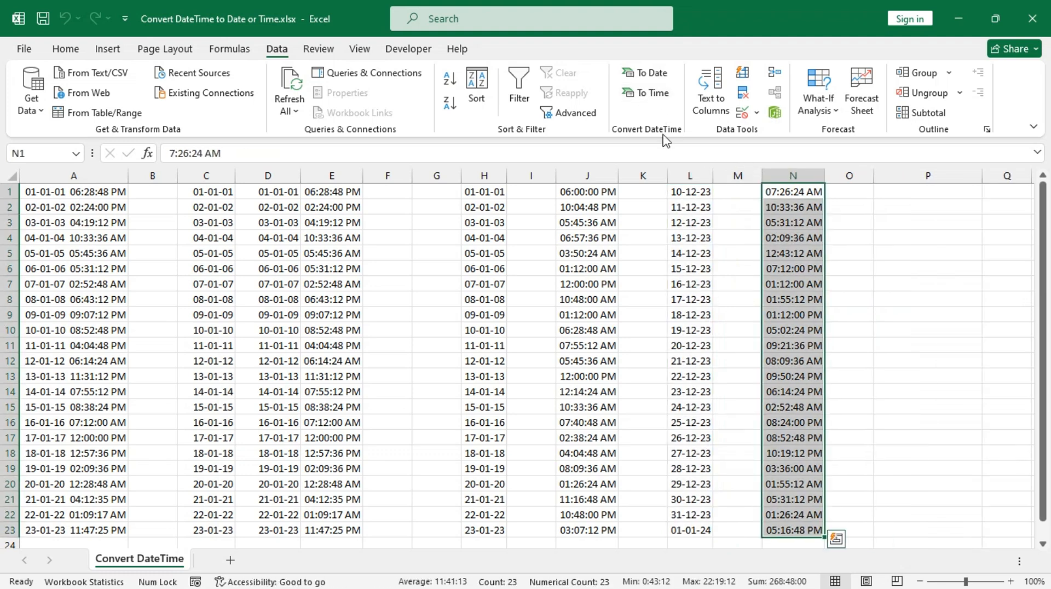
pyautogui.click(65, 48)
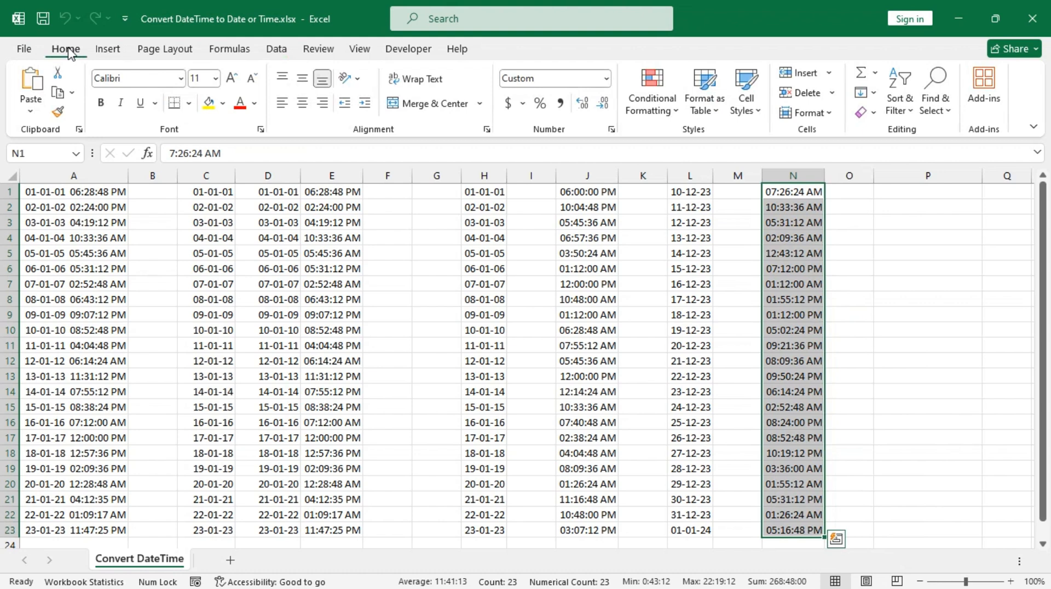